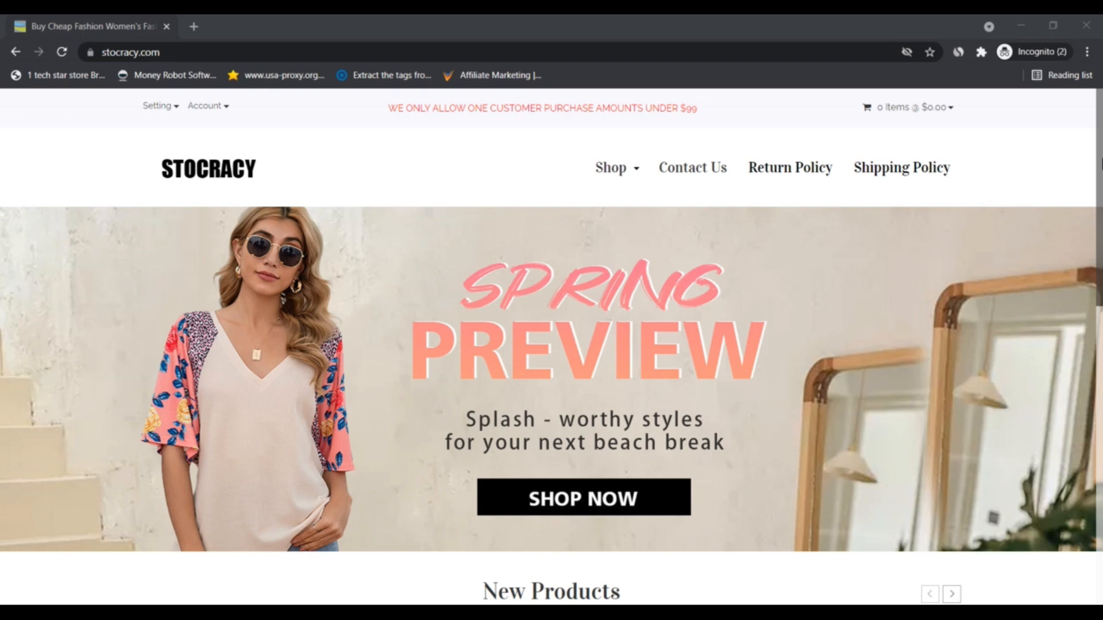
# Scroll down past the Spring Preview banner until four priced New Products items show.
pyautogui.scroll(-3)
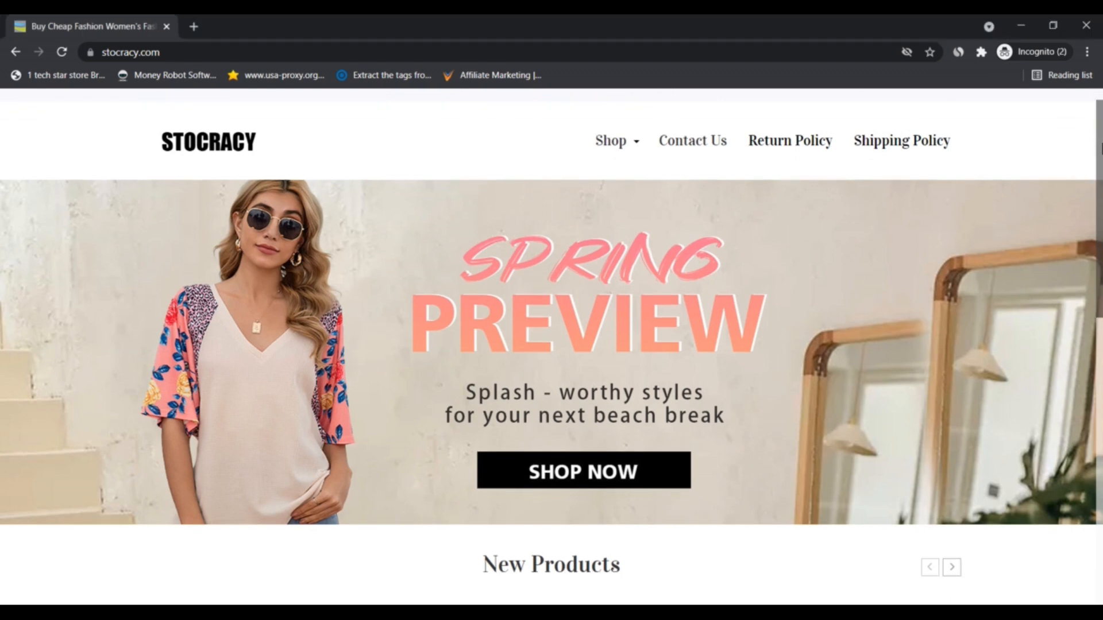
pyautogui.scroll(-3)
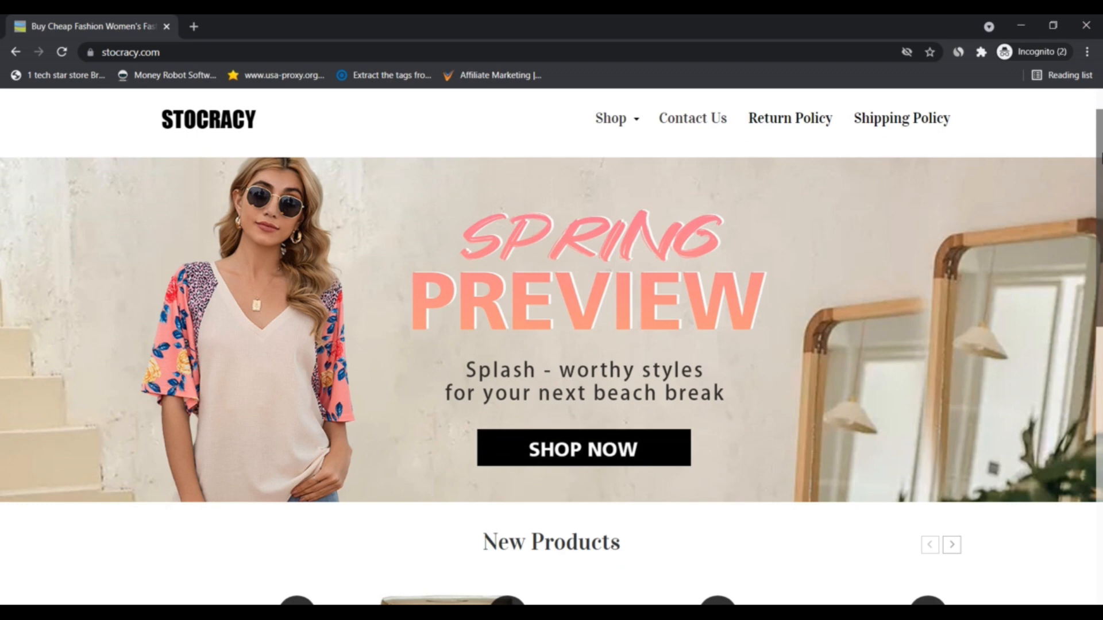
pyautogui.scroll(-3)
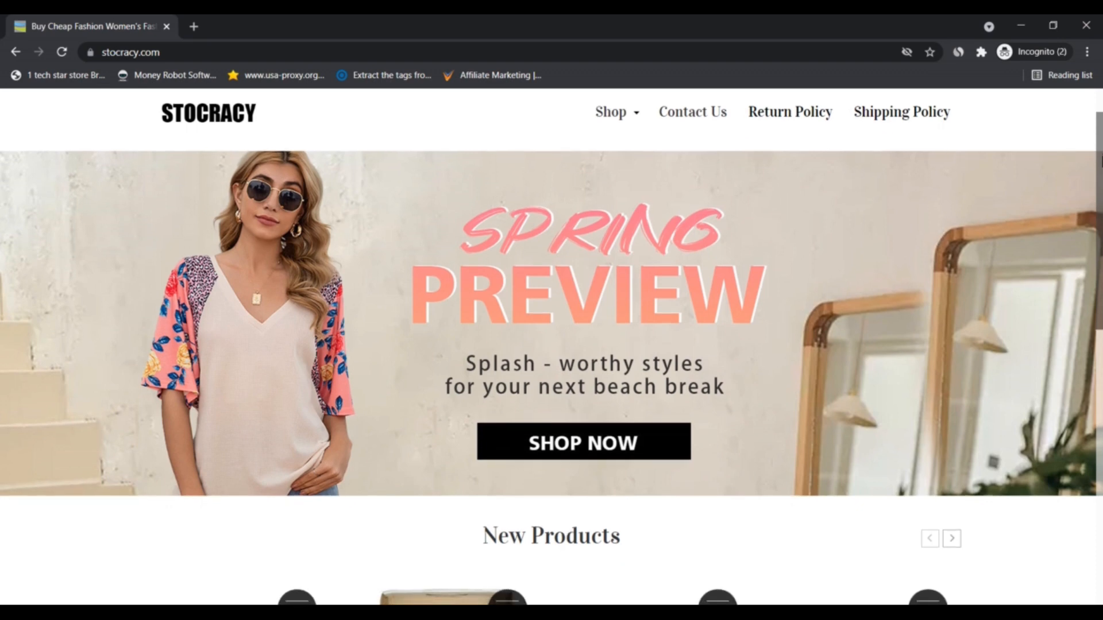
pyautogui.scroll(-3)
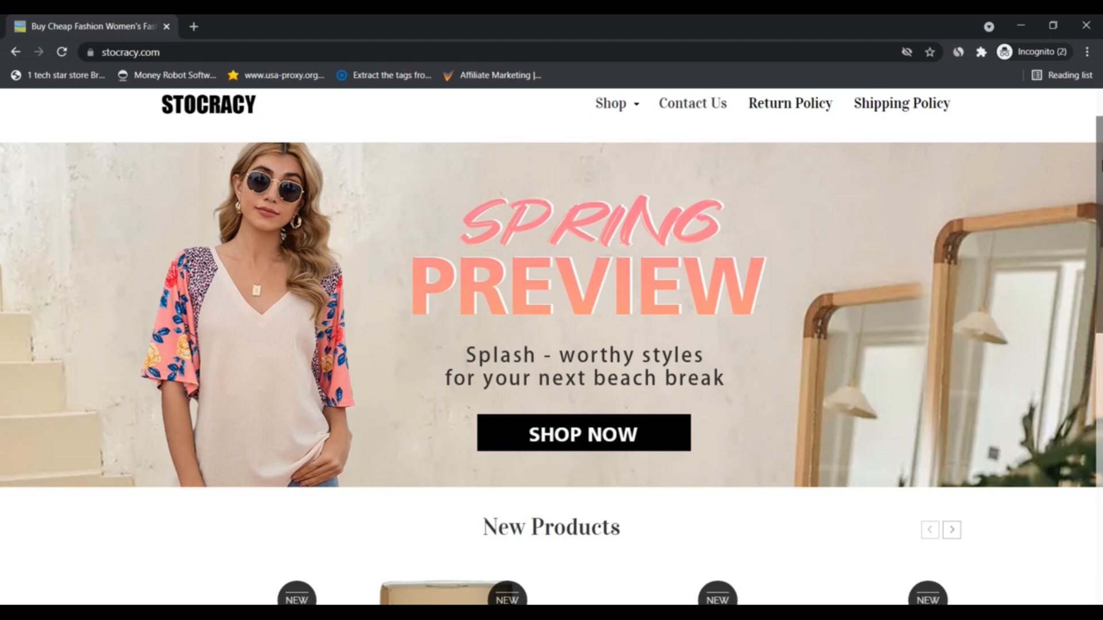
pyautogui.scroll(-3)
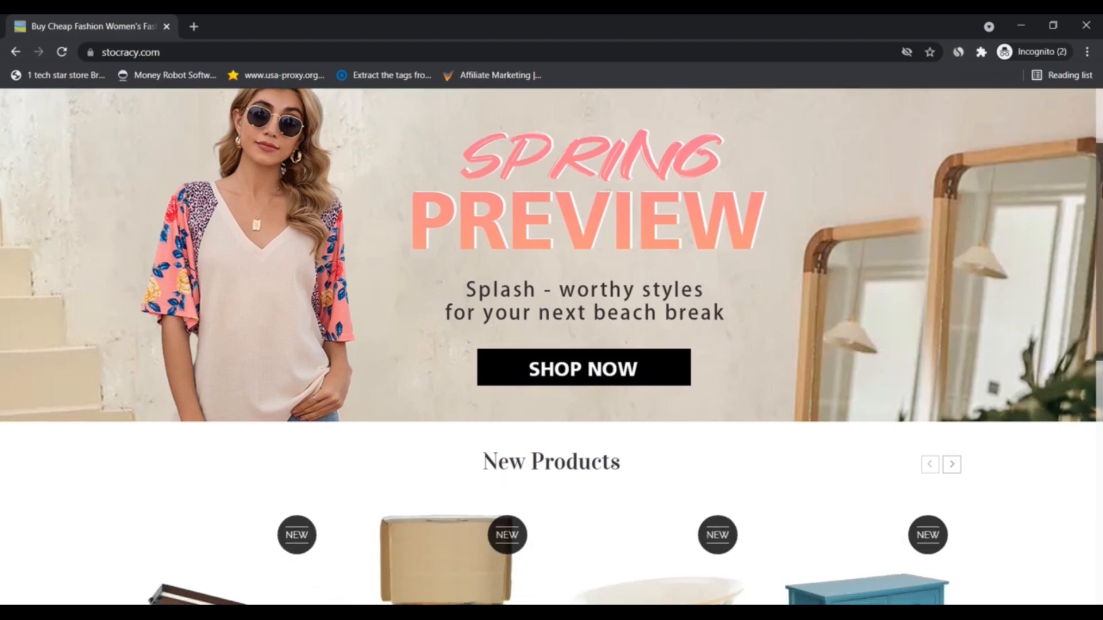
pyautogui.scroll(-3)
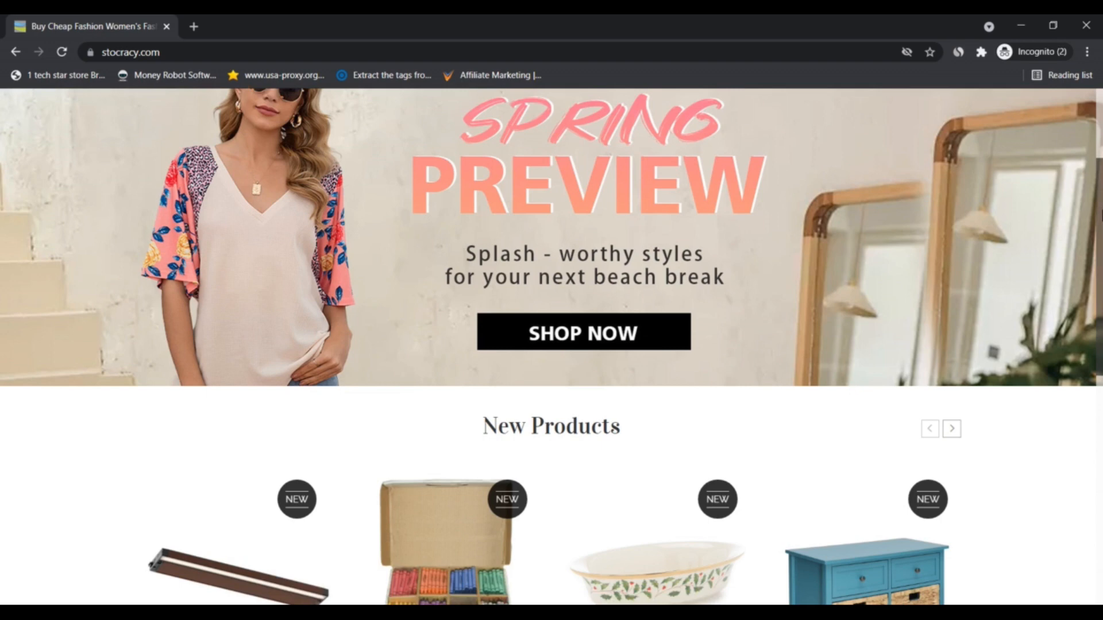
pyautogui.scroll(-3)
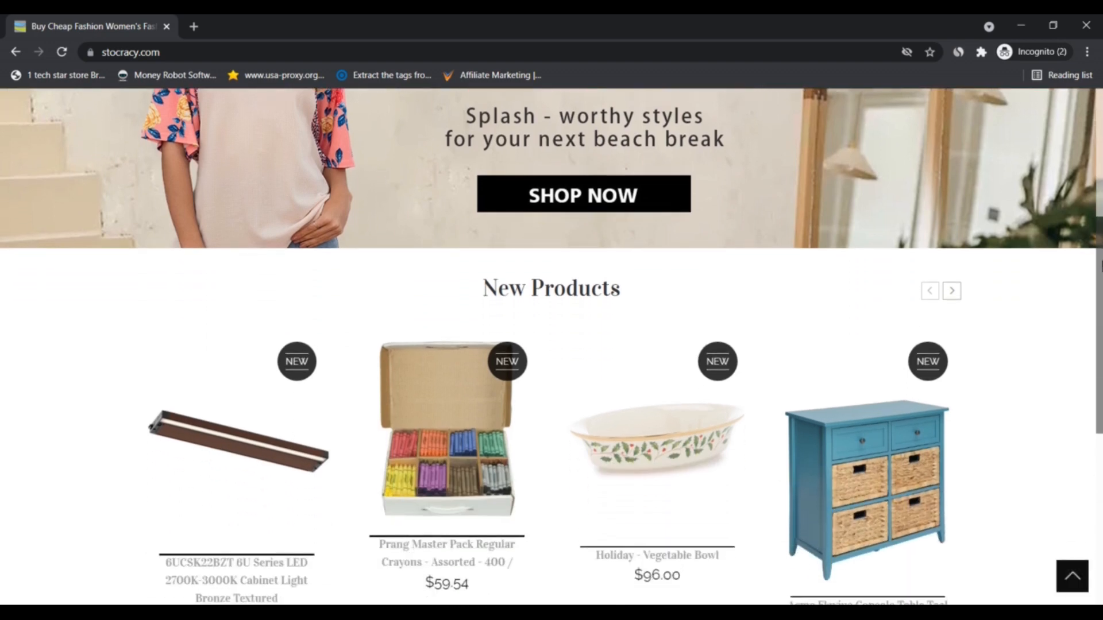
pyautogui.scroll(-3)
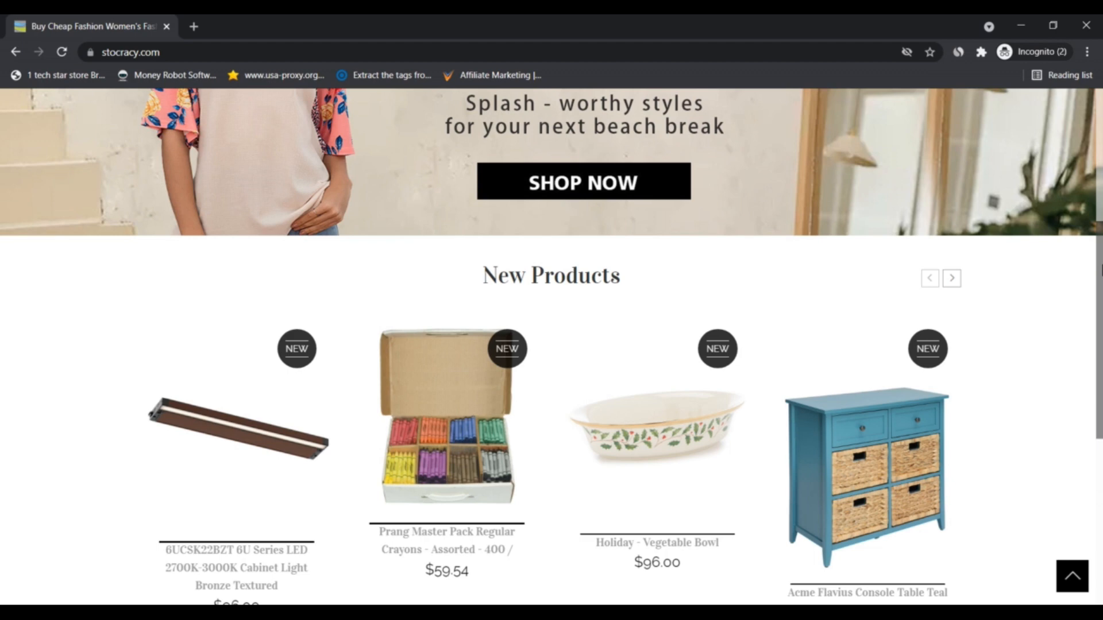
pyautogui.scroll(-3)
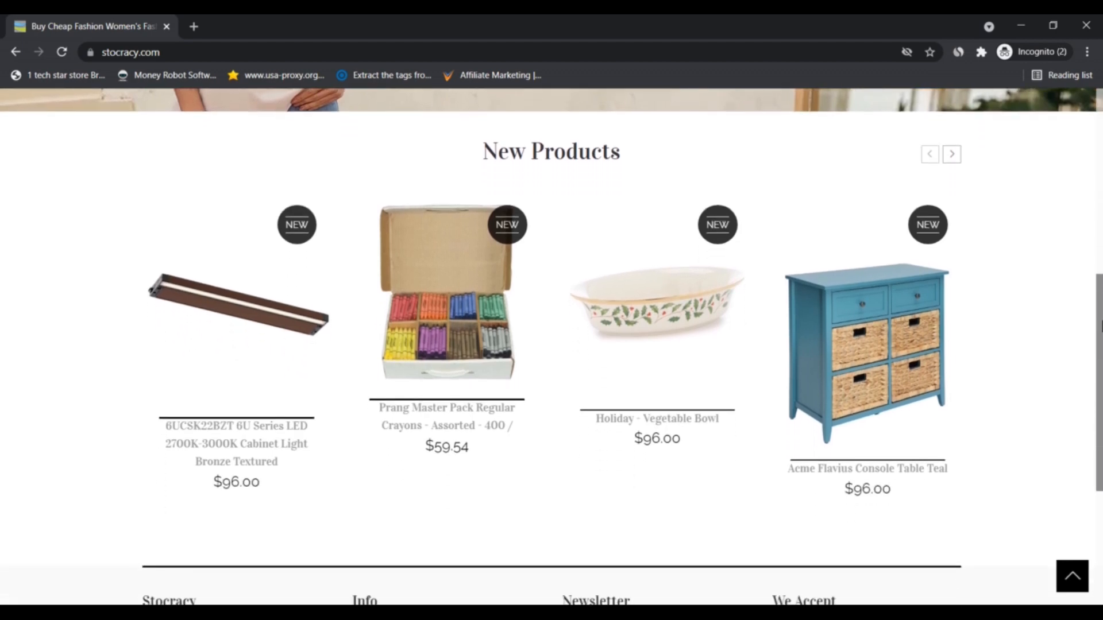
pyautogui.scroll(-3)
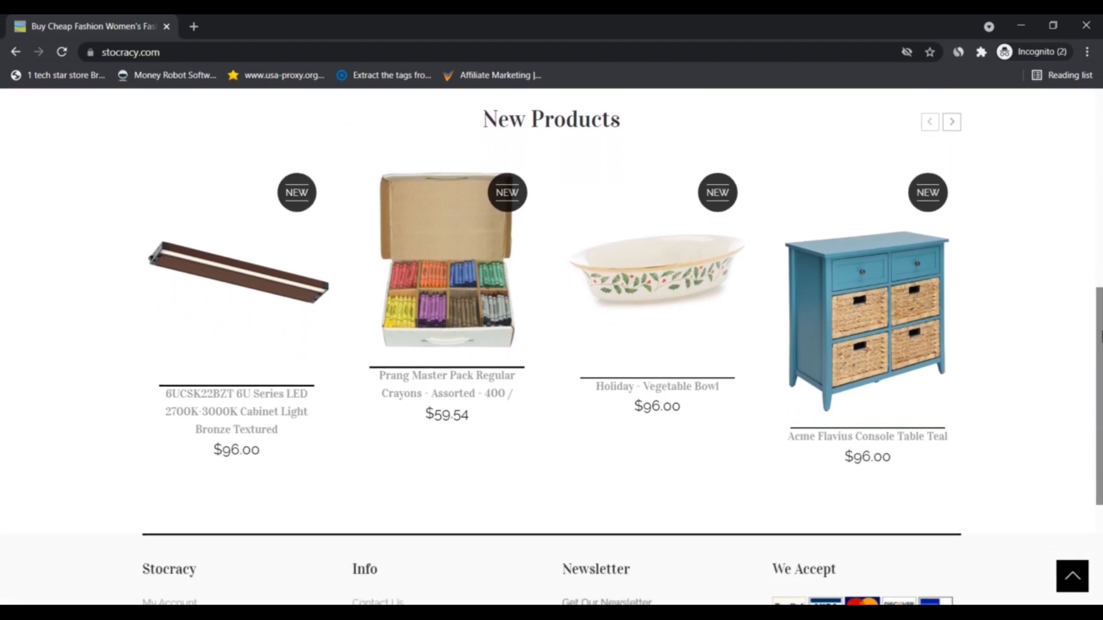
# Step the New Products carousel past towel sets and a red chair to the napkin holder.
pyautogui.click(951, 122)
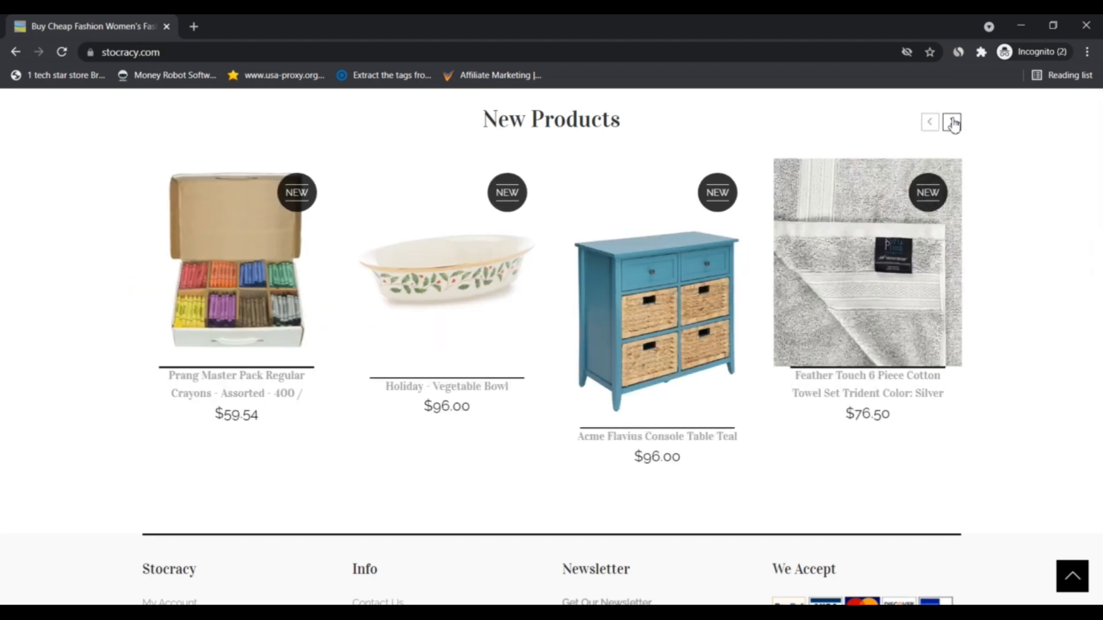
pyautogui.click(950, 122)
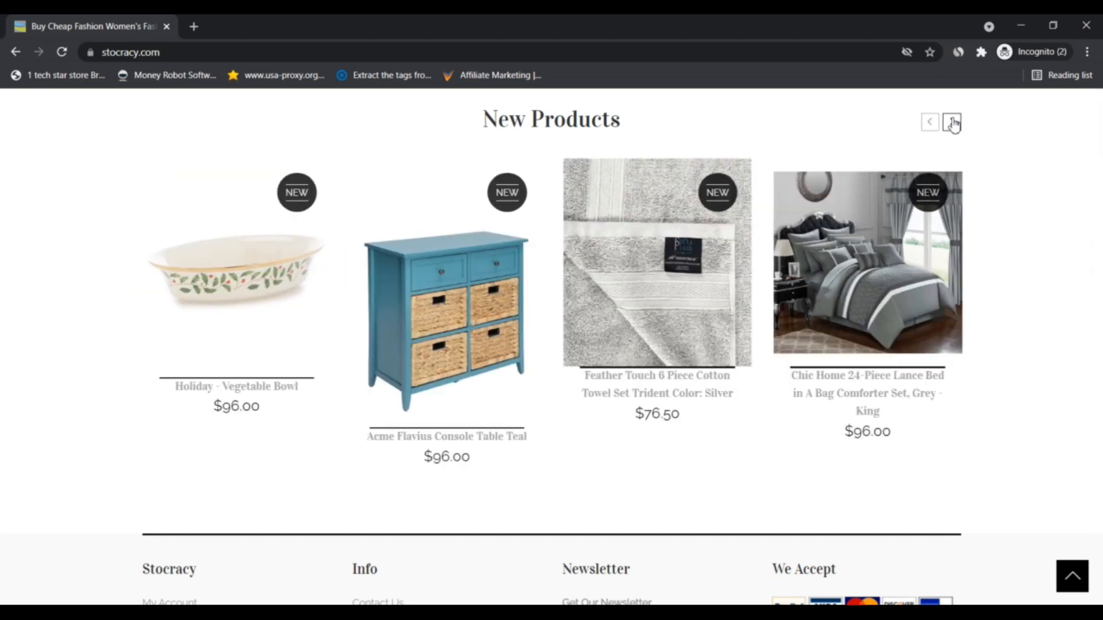
pyautogui.click(951, 122)
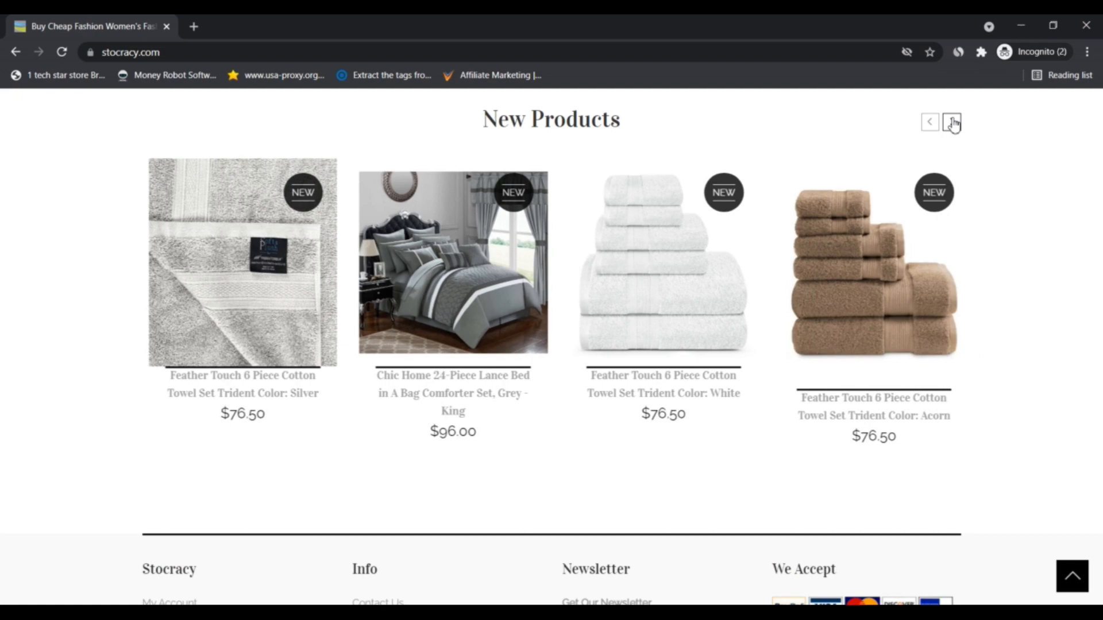
pyautogui.click(950, 121)
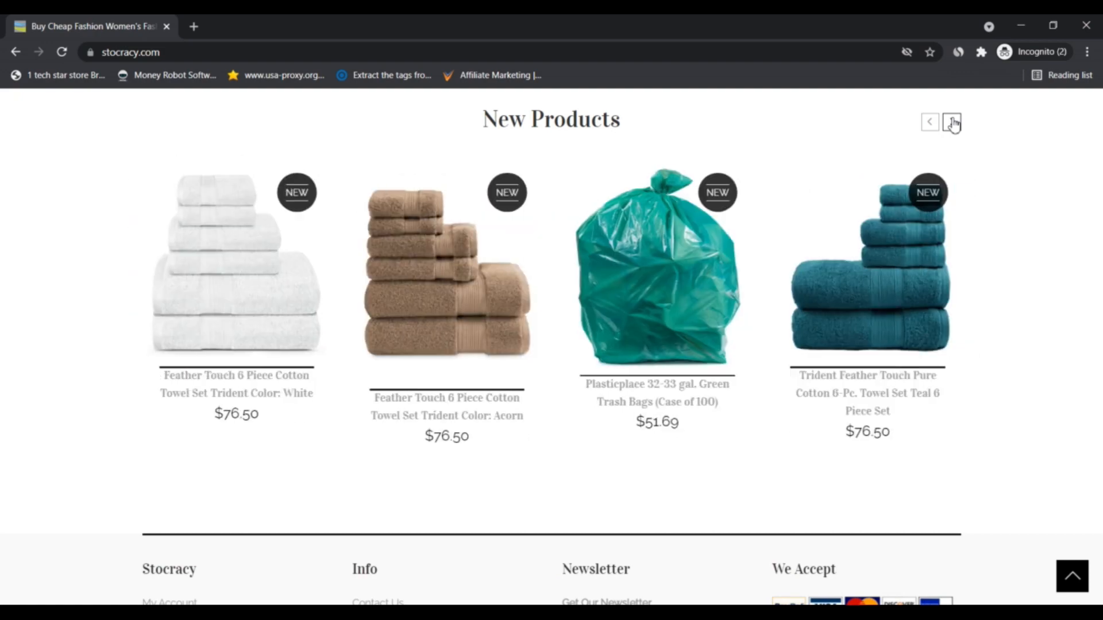
pyautogui.click(952, 121)
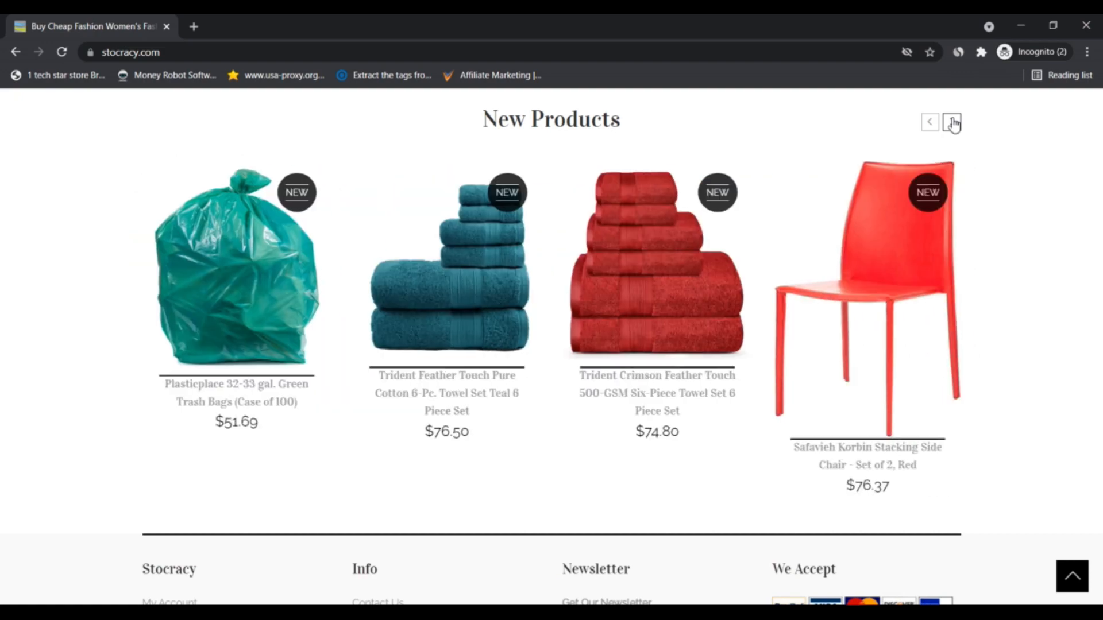
pyautogui.click(950, 121)
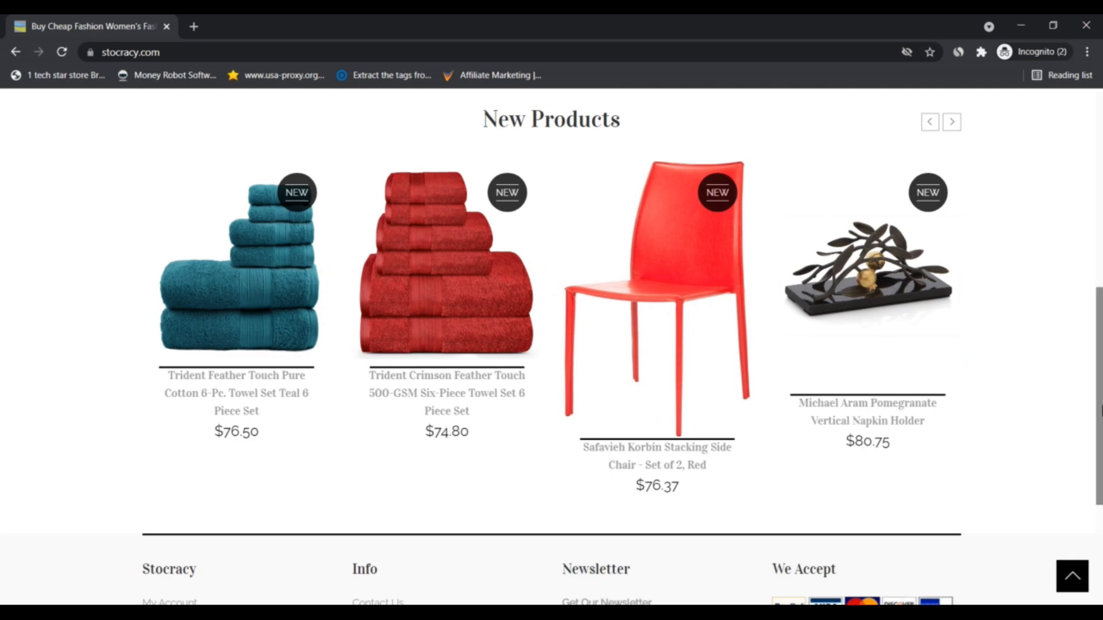
pyautogui.scroll(3)
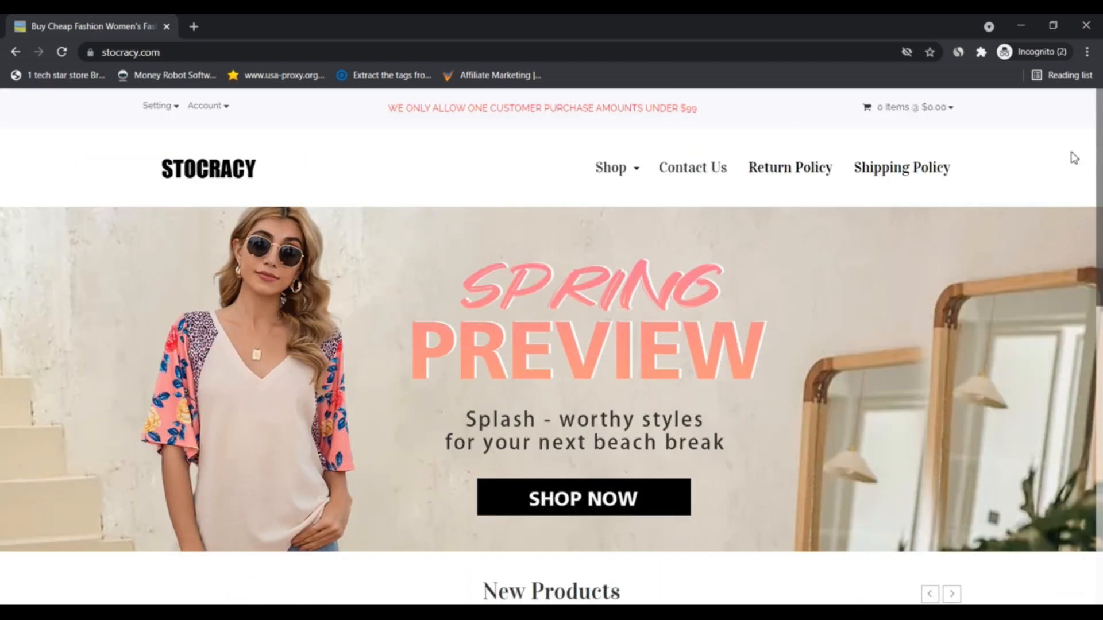
# Choose Fashion Bags from the Shop categories menu.
pyautogui.click(611, 167)
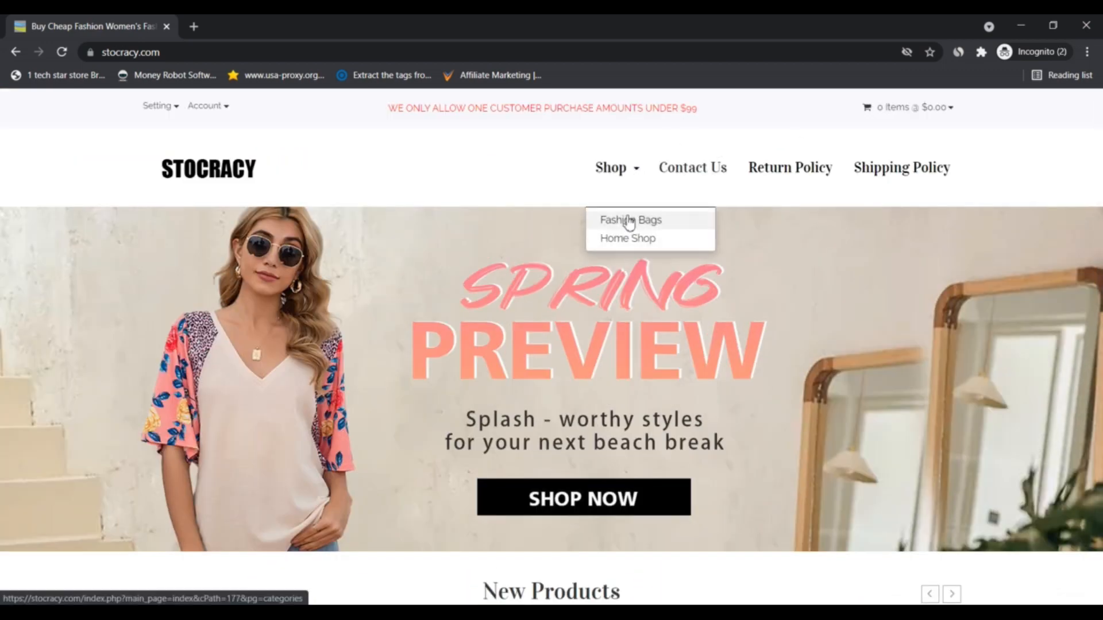
pyautogui.click(630, 220)
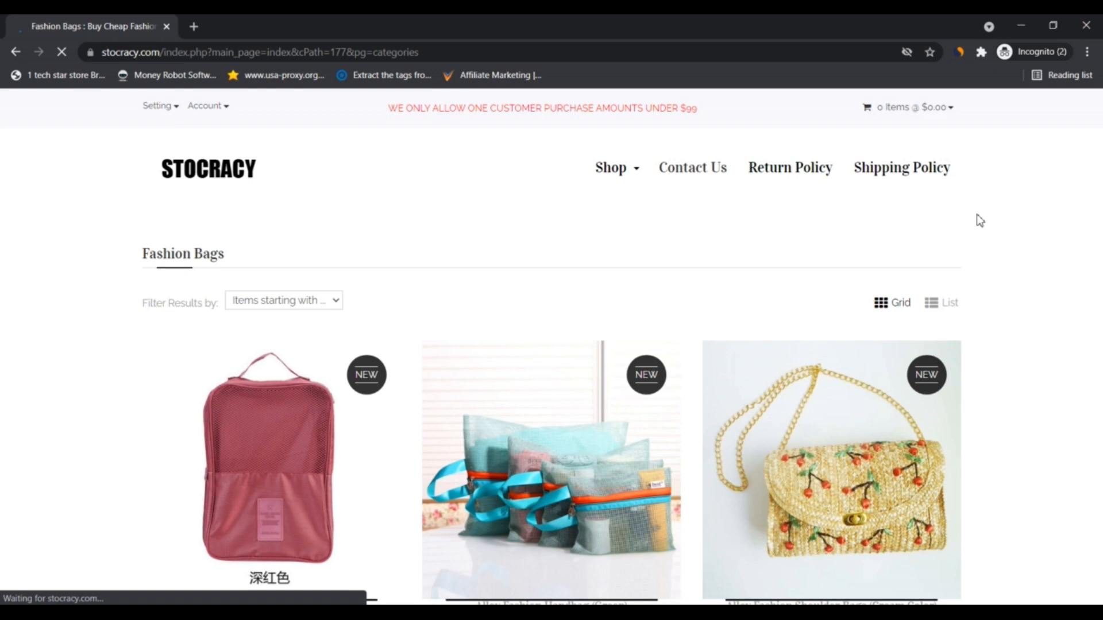
pyautogui.scroll(-3)
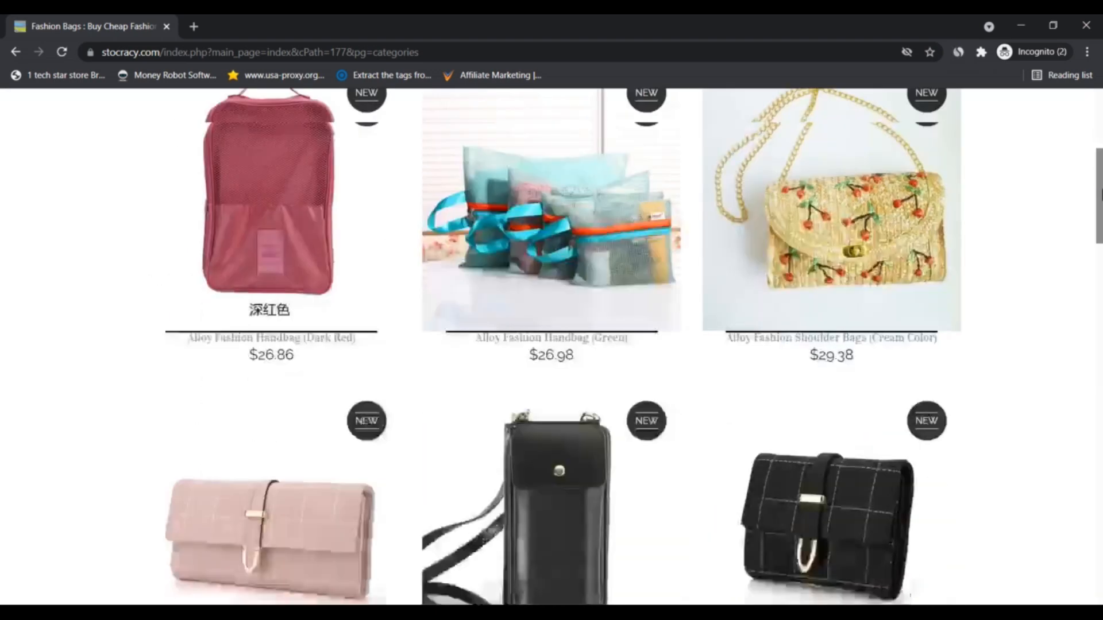
pyautogui.scroll(-3)
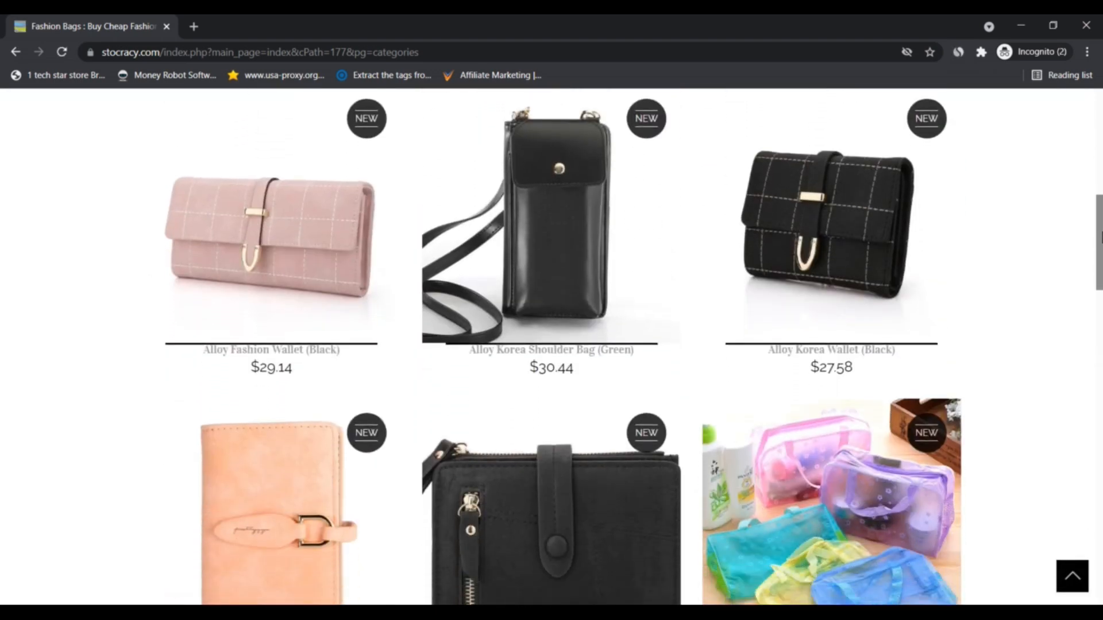
pyautogui.scroll(-3)
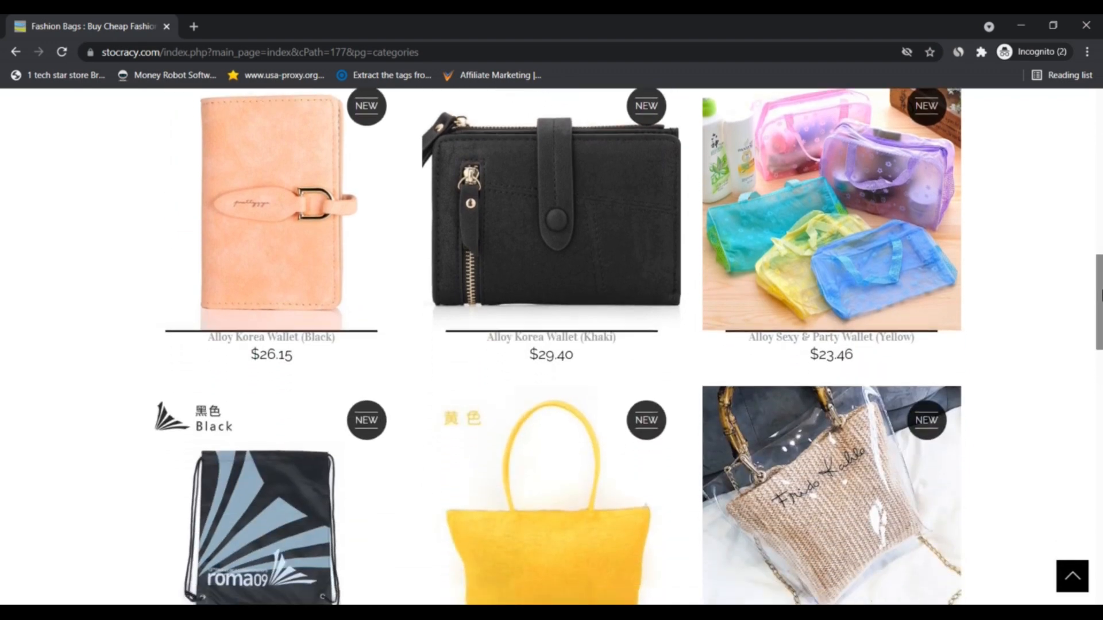
pyautogui.scroll(-3)
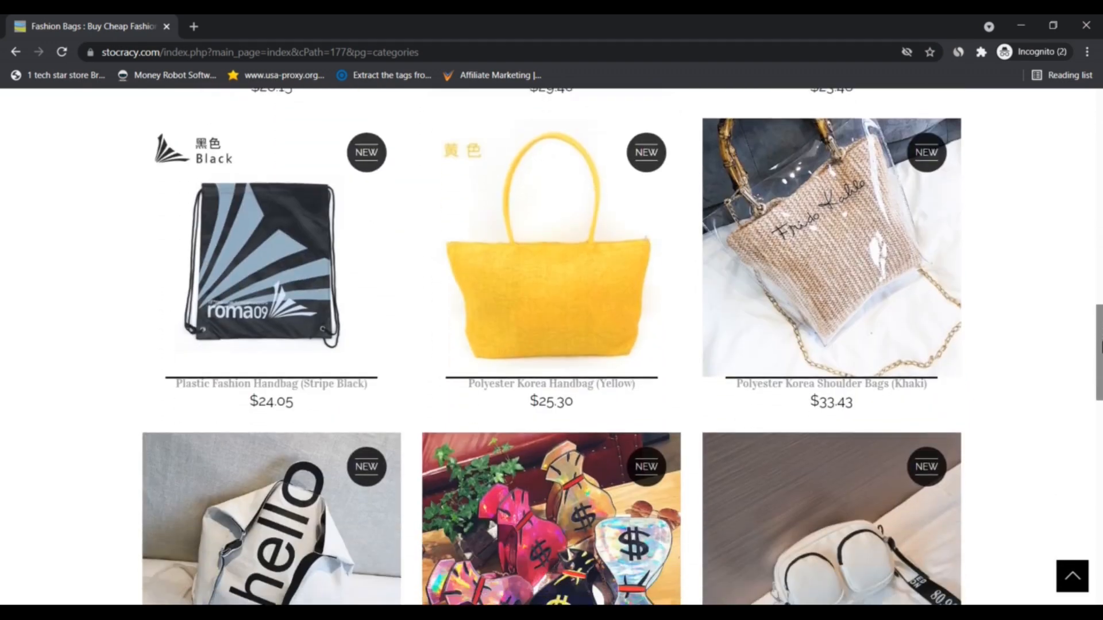
pyautogui.scroll(-3)
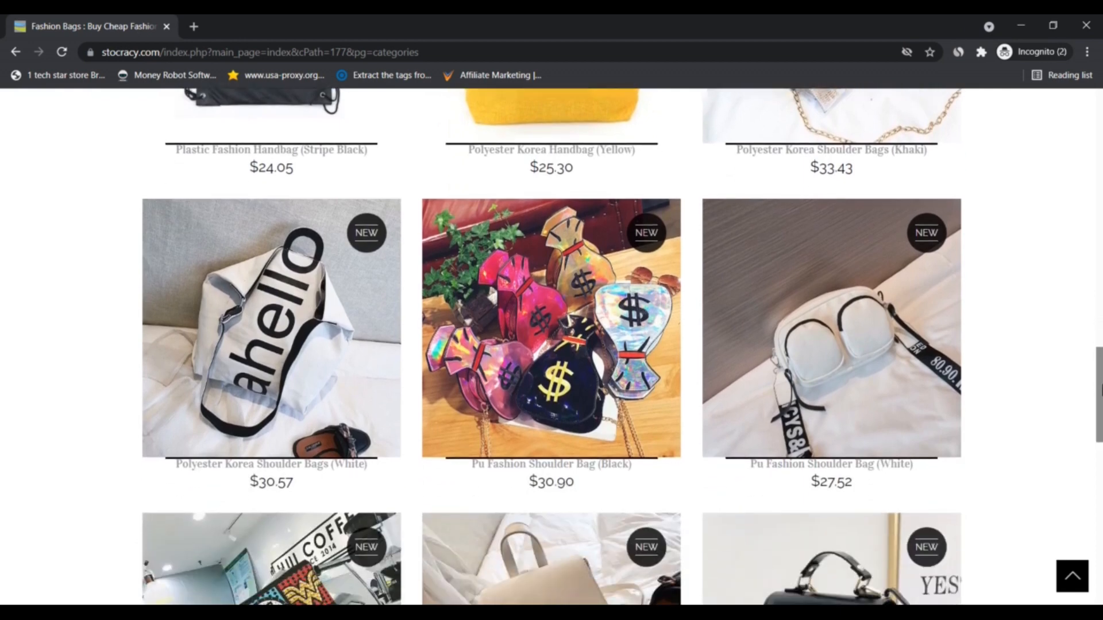
pyautogui.scroll(-3)
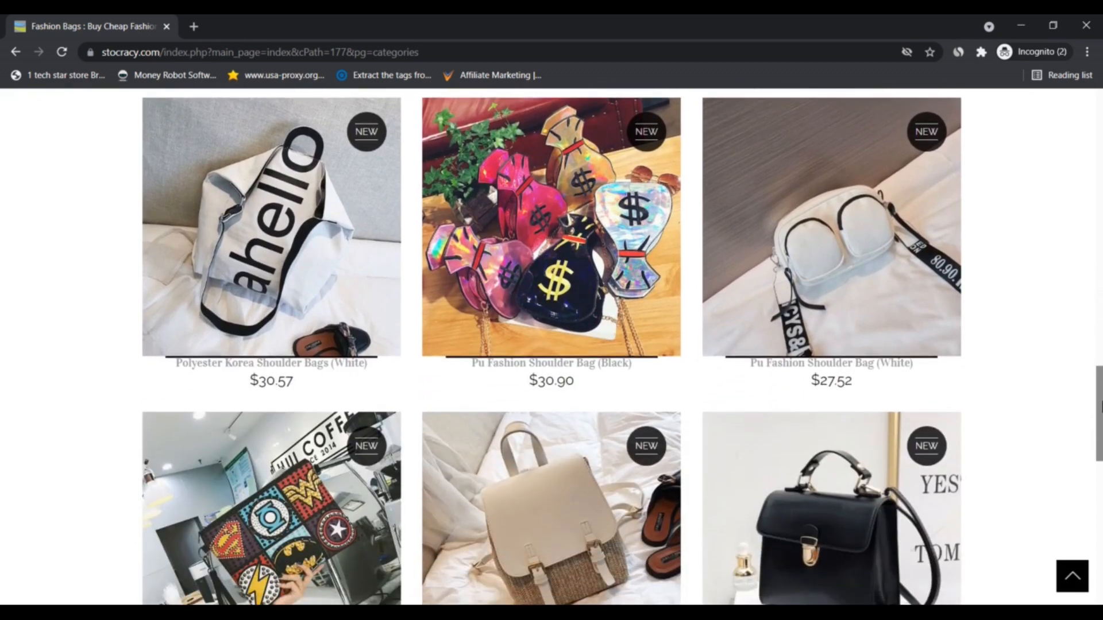
pyautogui.scroll(-3)
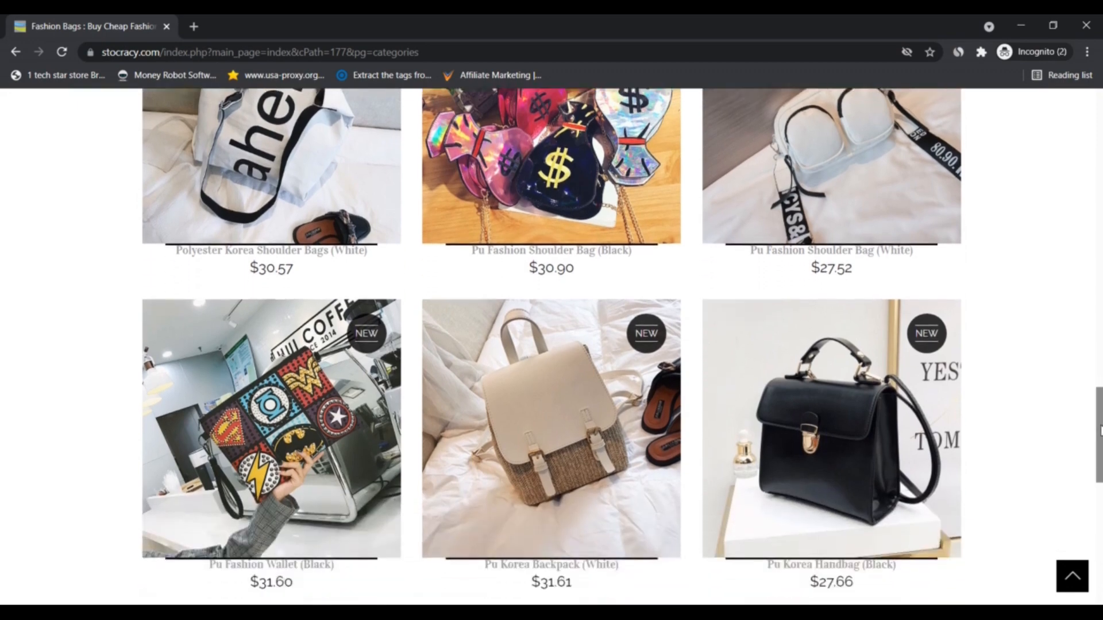
pyautogui.scroll(-3)
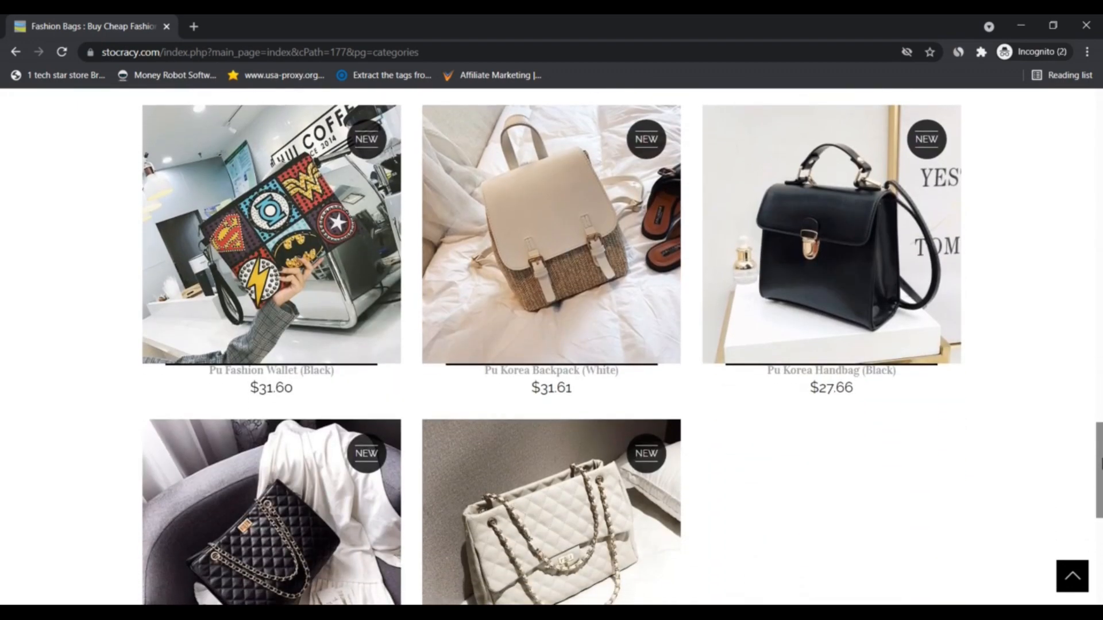
pyautogui.scroll(3)
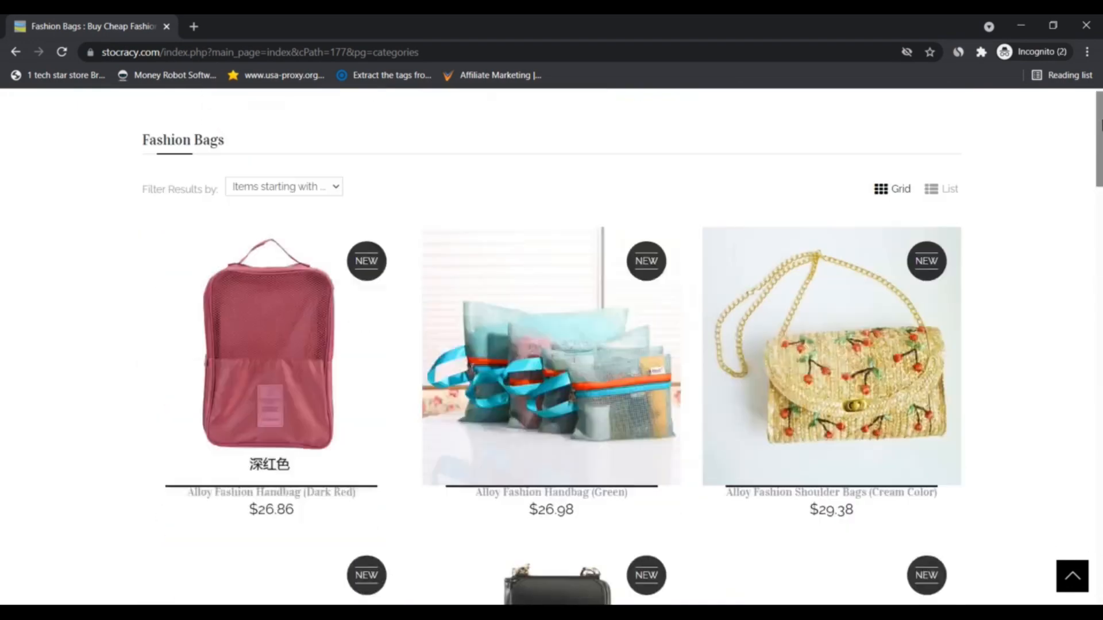
# Open Home Shop from the Shop menu and browse past loft beds, crib and monitor stands.
pyautogui.click(611, 167)
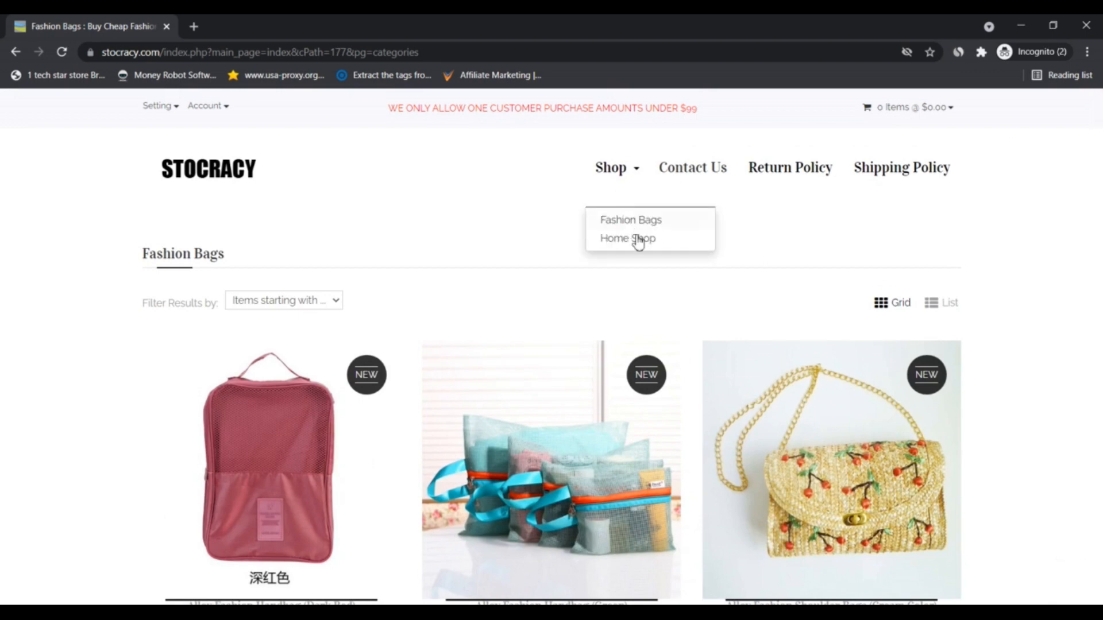
pyautogui.click(627, 238)
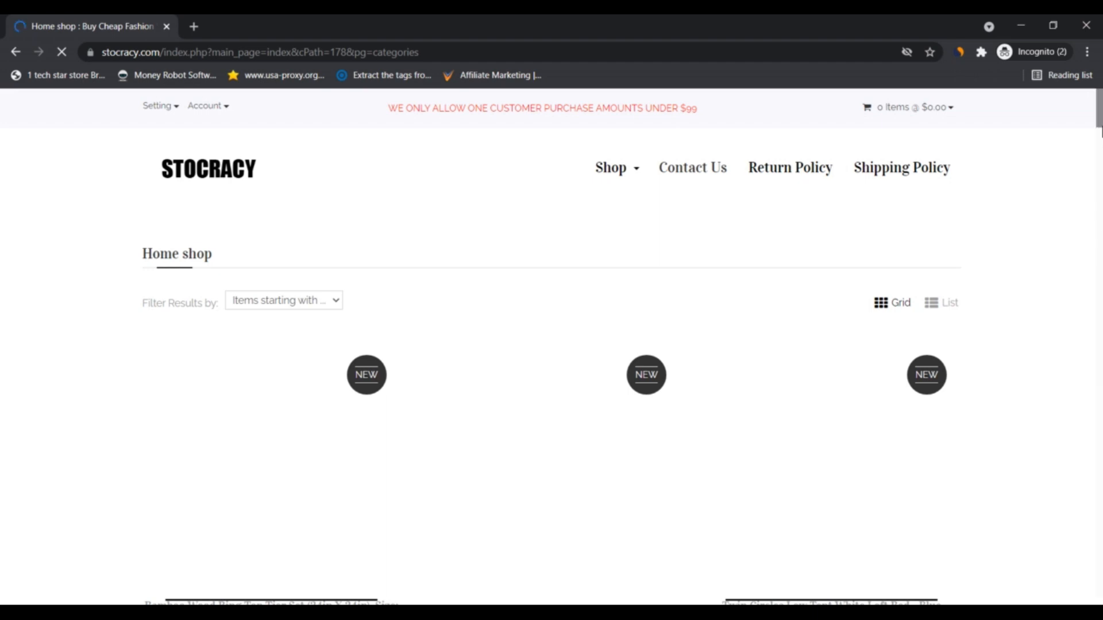
pyautogui.scroll(-3)
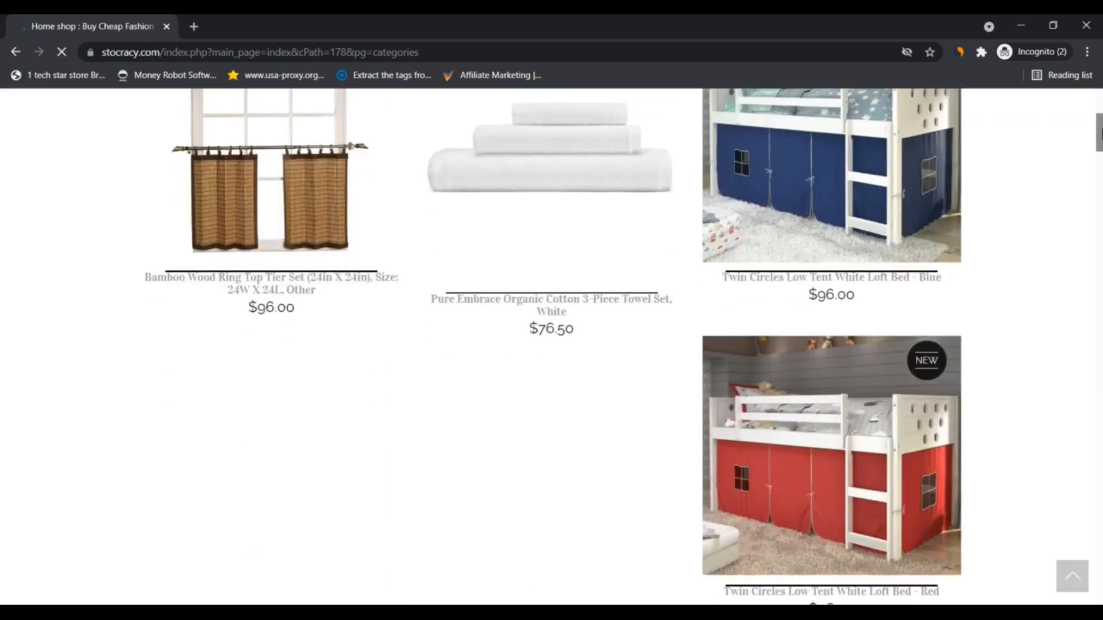
pyautogui.scroll(-3)
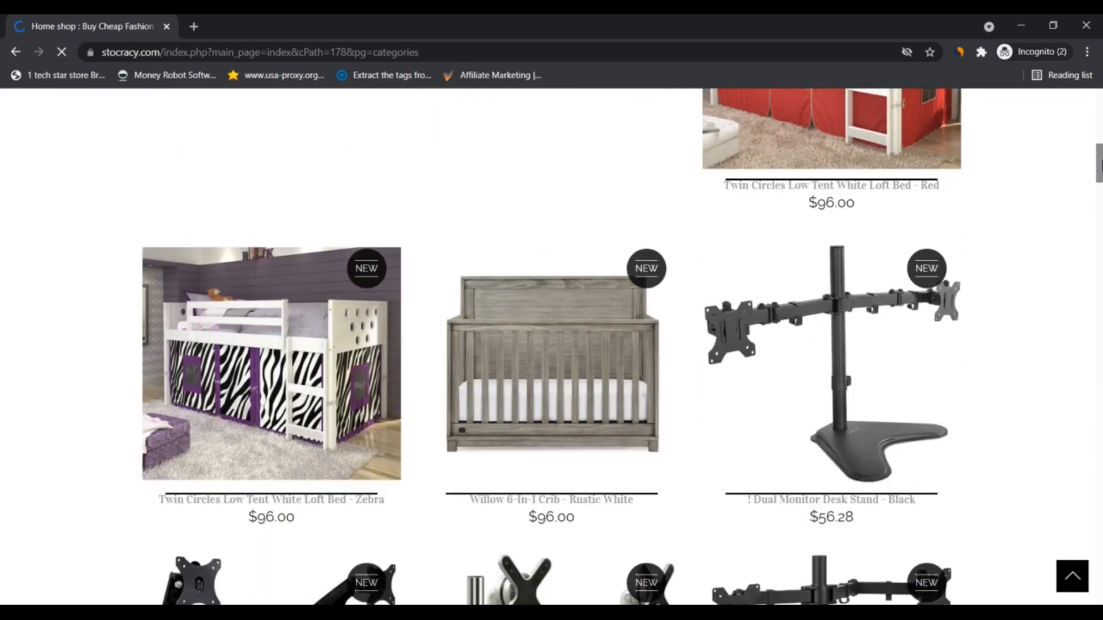
pyautogui.scroll(-3)
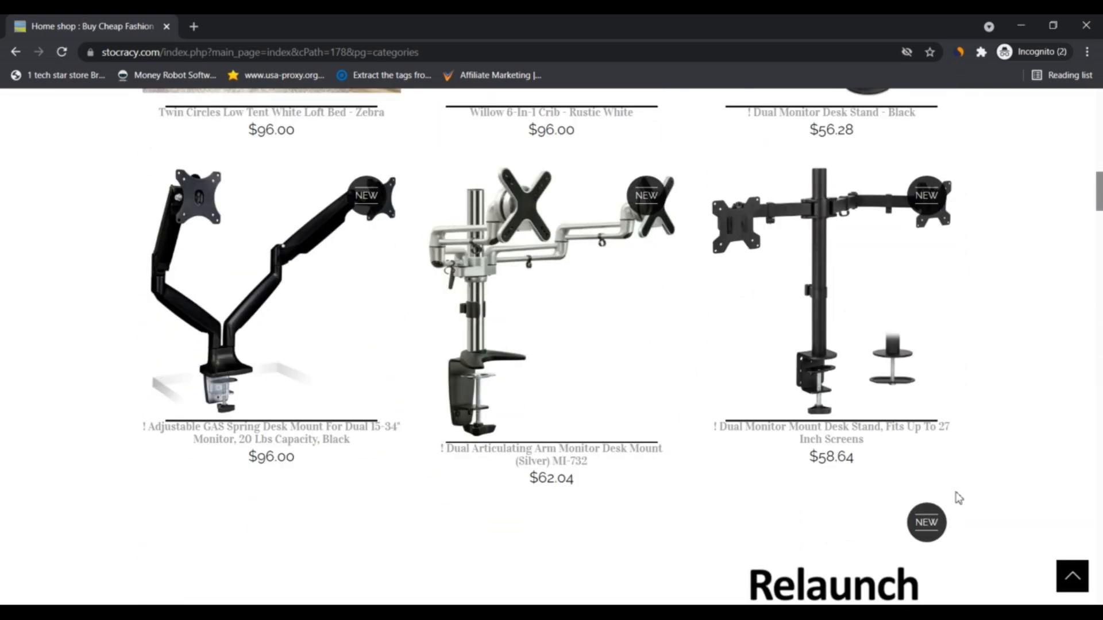